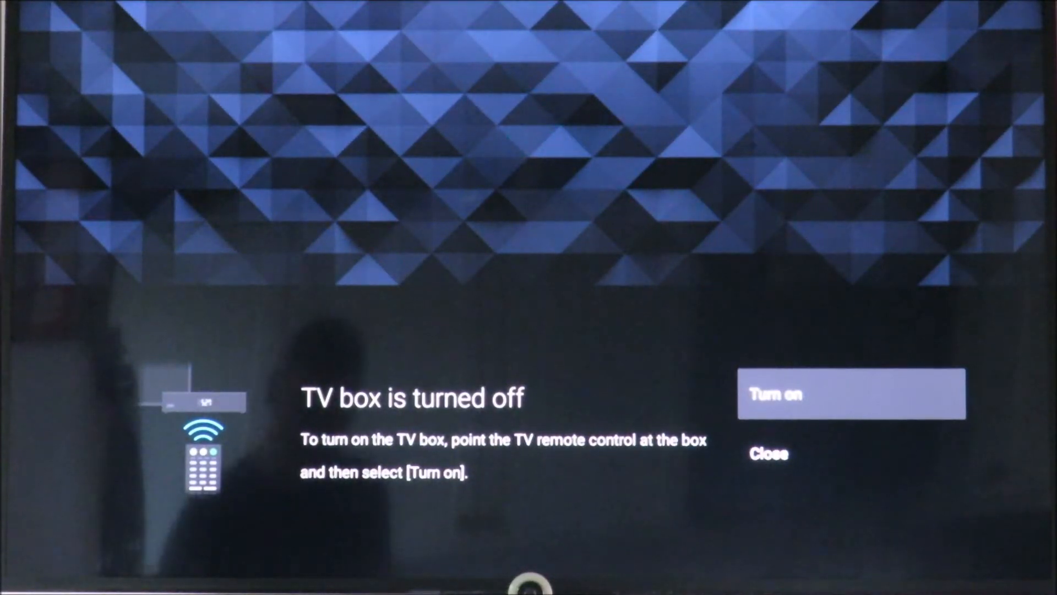
# Dismiss the 'TV box is turned off' notice with Close
pyautogui.click(851, 394)
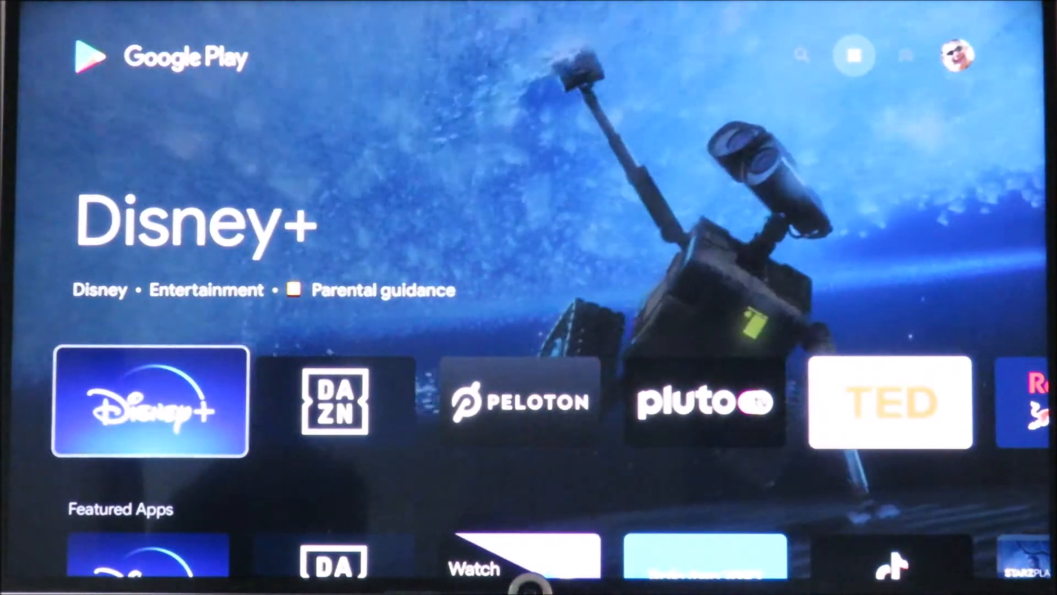
# Scroll the Play Store search page to the Popular apps row with Downloader by AFTVnews
pyautogui.scroll(-3)
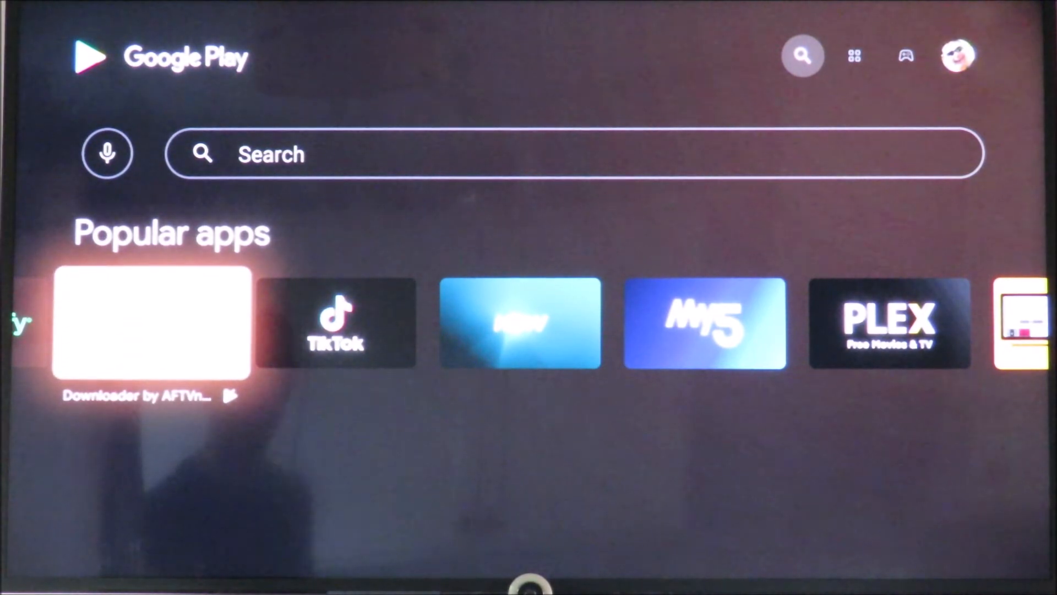
# Install Downloader by AFTVnews from its store page
pyautogui.click(152, 324)
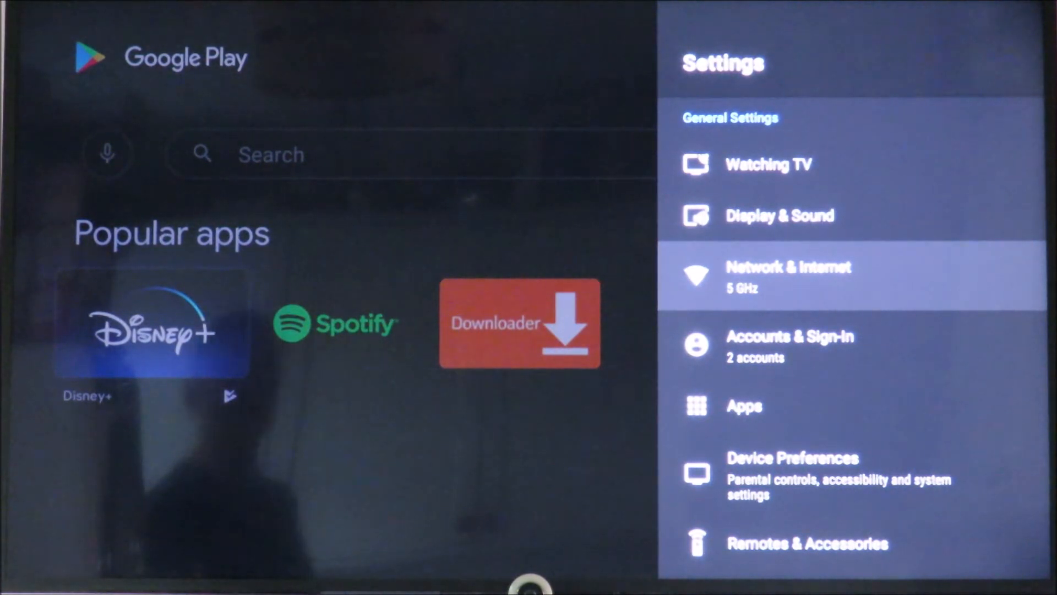
# Go through Device Preferences to Security & restrictions, reaching Unknown sources and Verify apps
pyautogui.press('down')
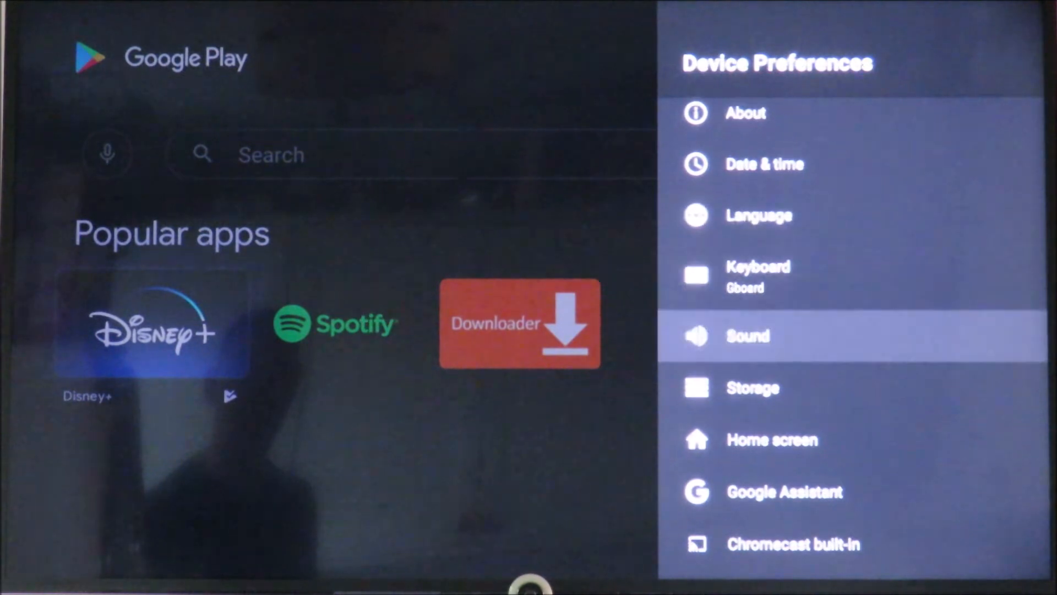
pyautogui.scroll(-3)
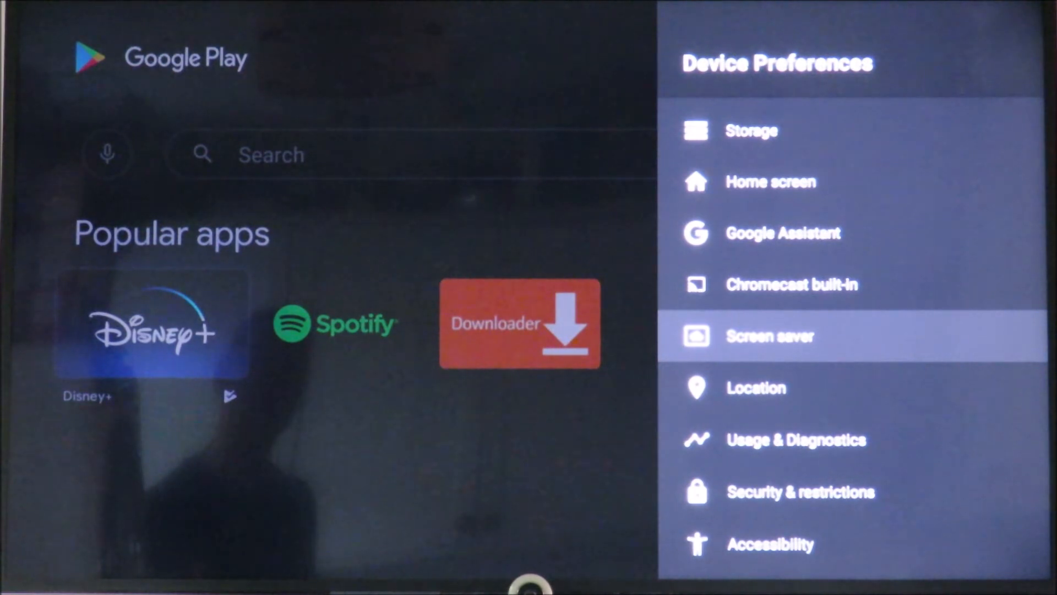
pyautogui.scroll(-3)
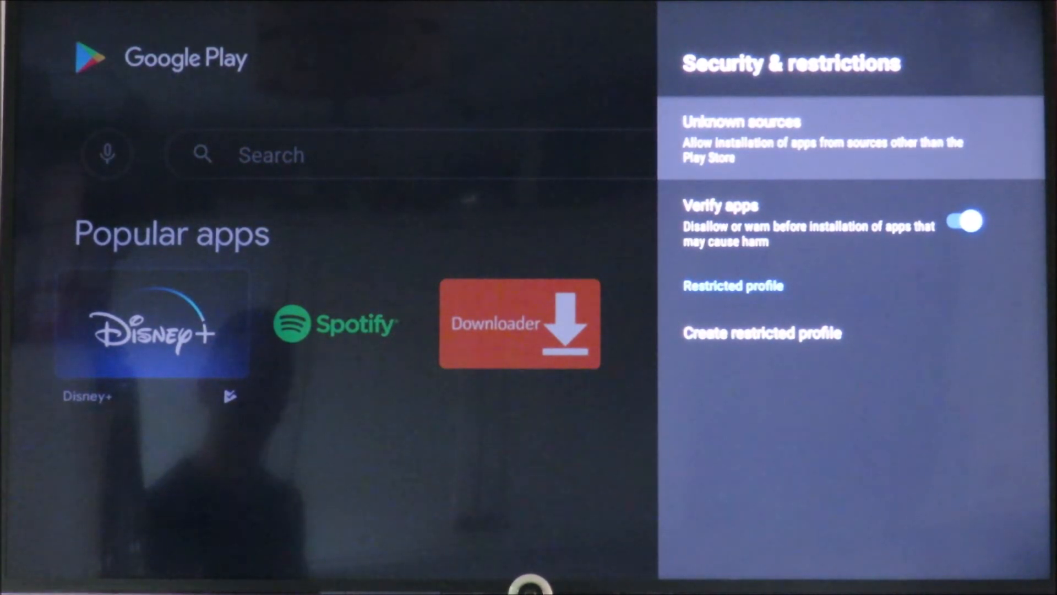
pyautogui.press('Down')
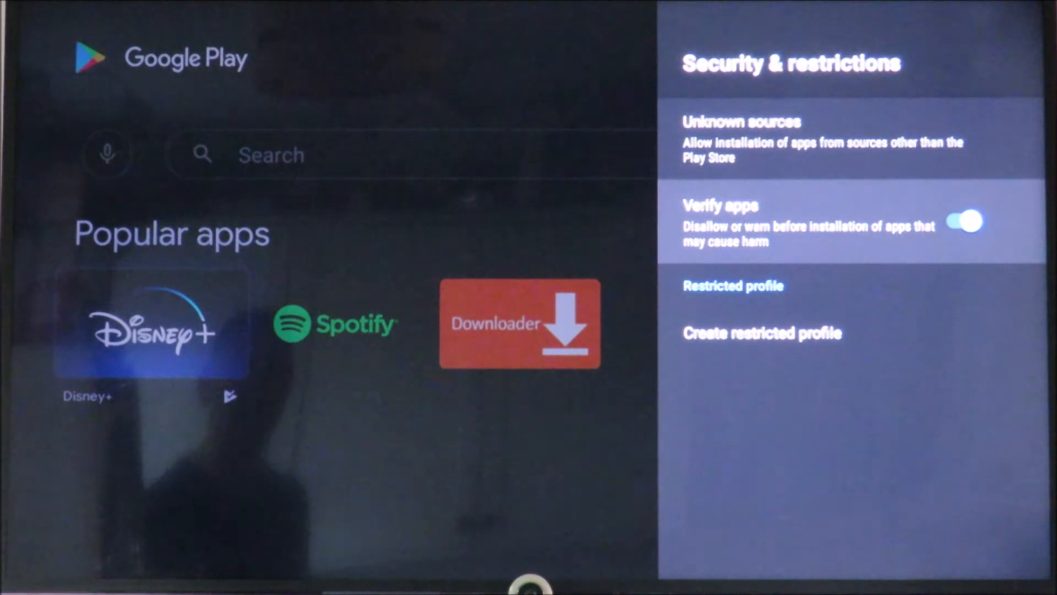